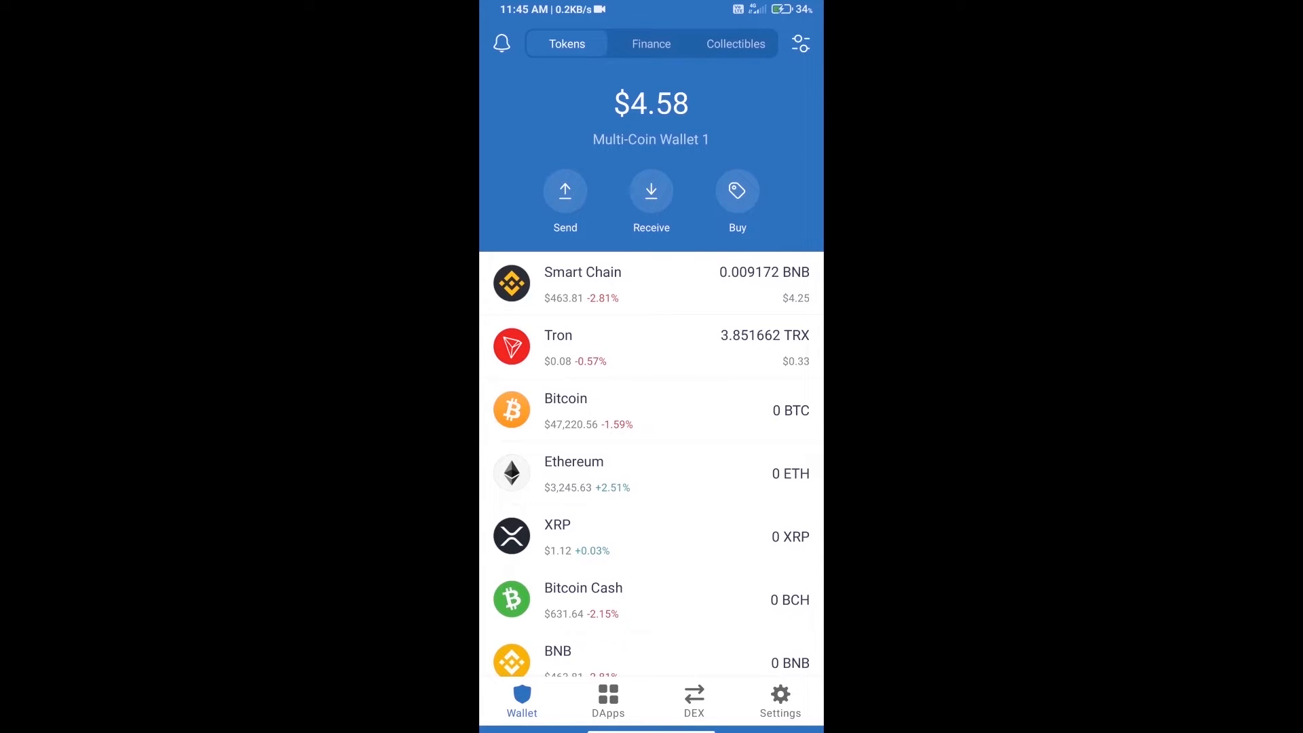
# Select Smart Chain BNB from the coin list by searching 'bnb'.
pyautogui.click(736, 192)
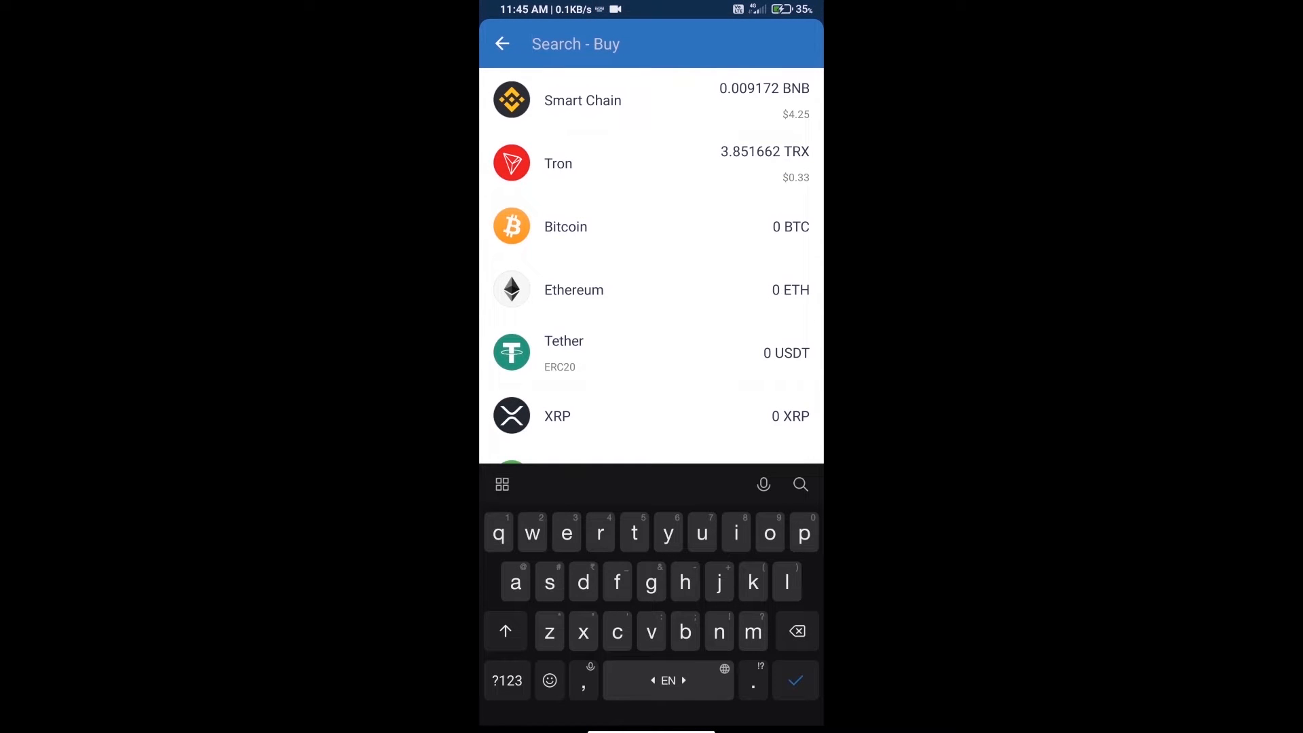
pyautogui.write('bnb')
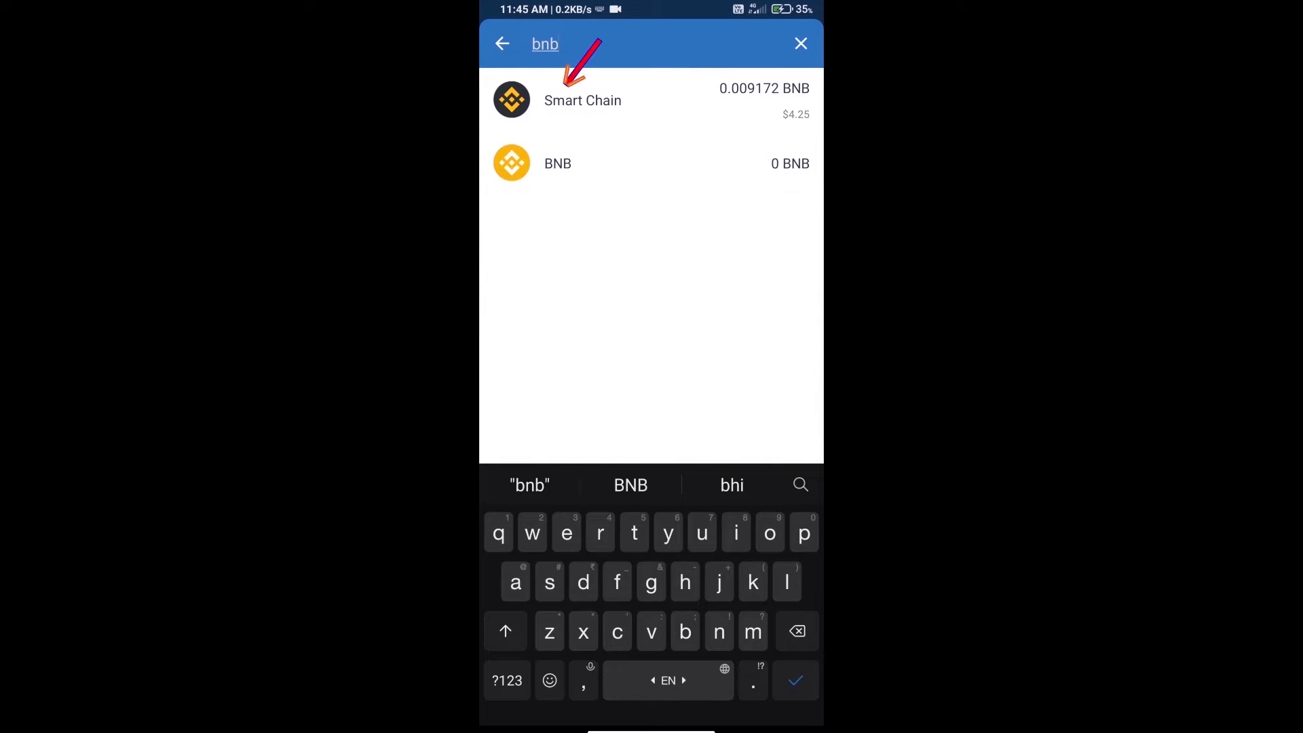
pyautogui.click(582, 99)
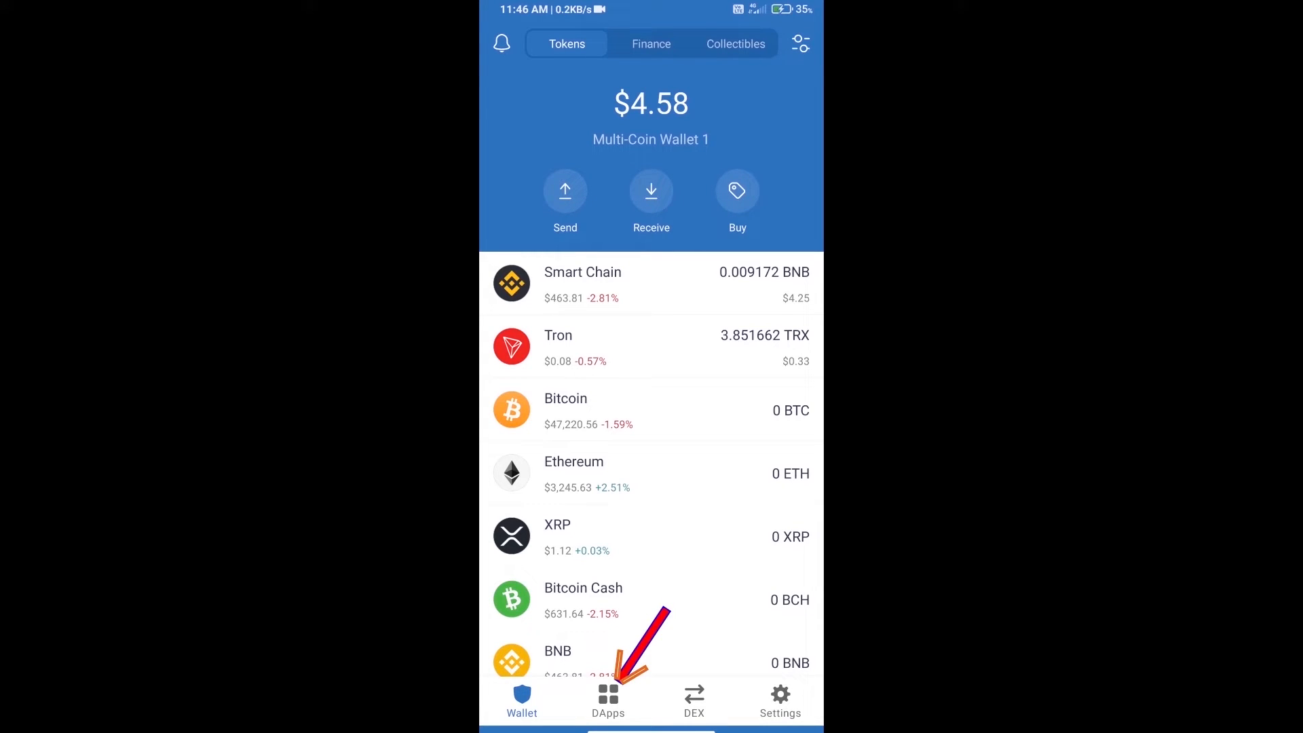
# Reach PancakeSwap's exchange page through the DApps browser history.
pyautogui.click(609, 701)
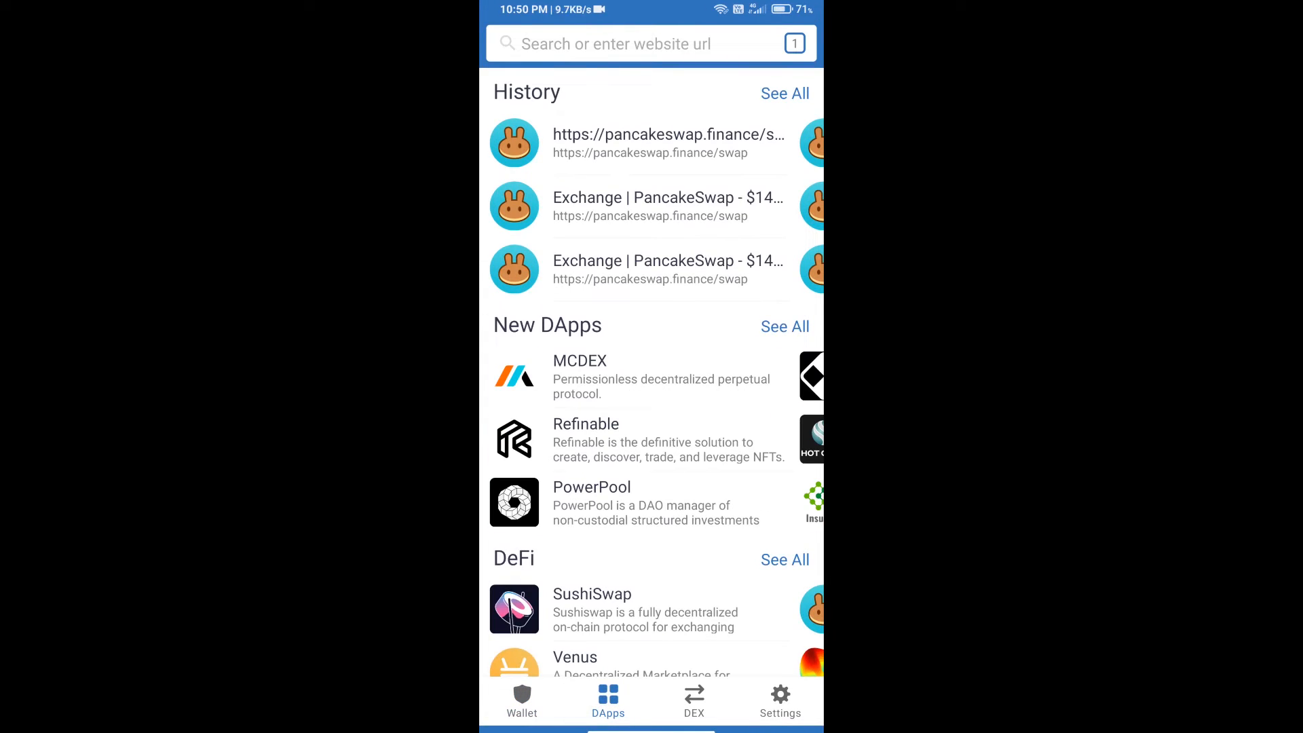
pyautogui.scroll(-3)
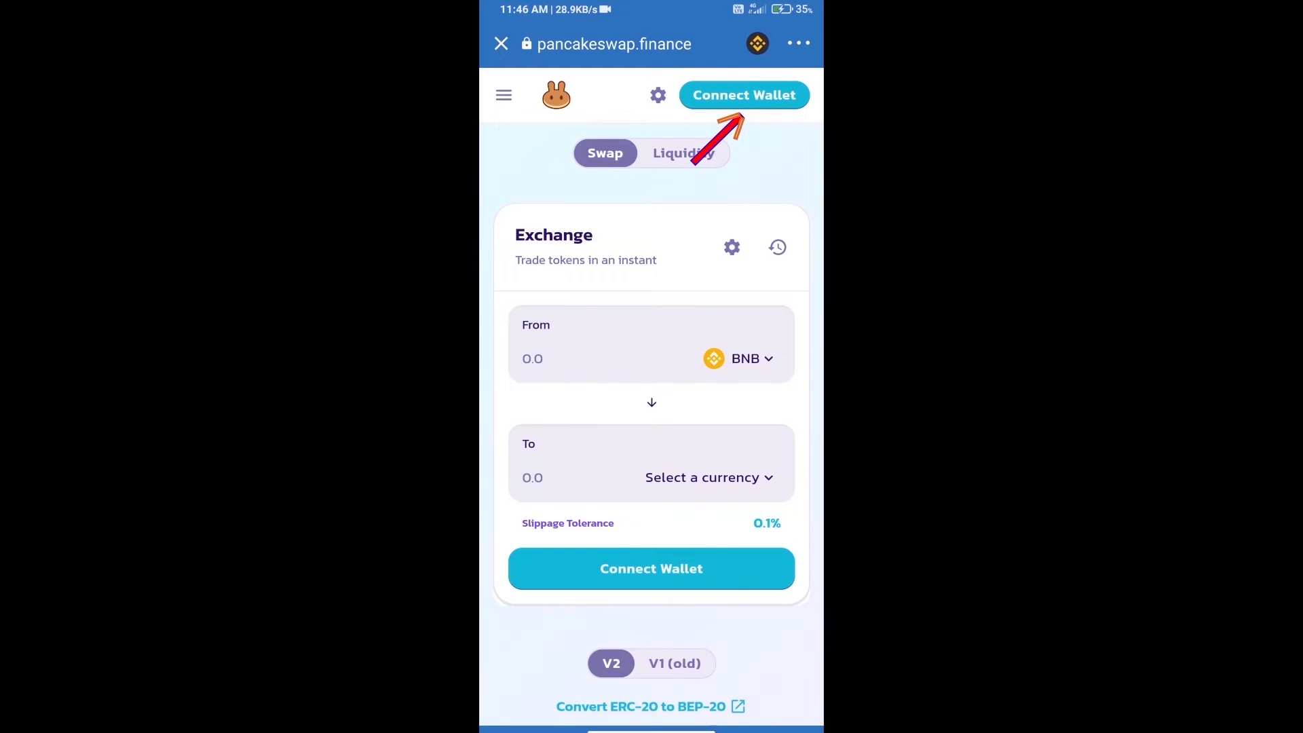
# Connect Trust Wallet to PancakeSwap, showing a 0.00917245 BNB balance.
pyautogui.click(744, 95)
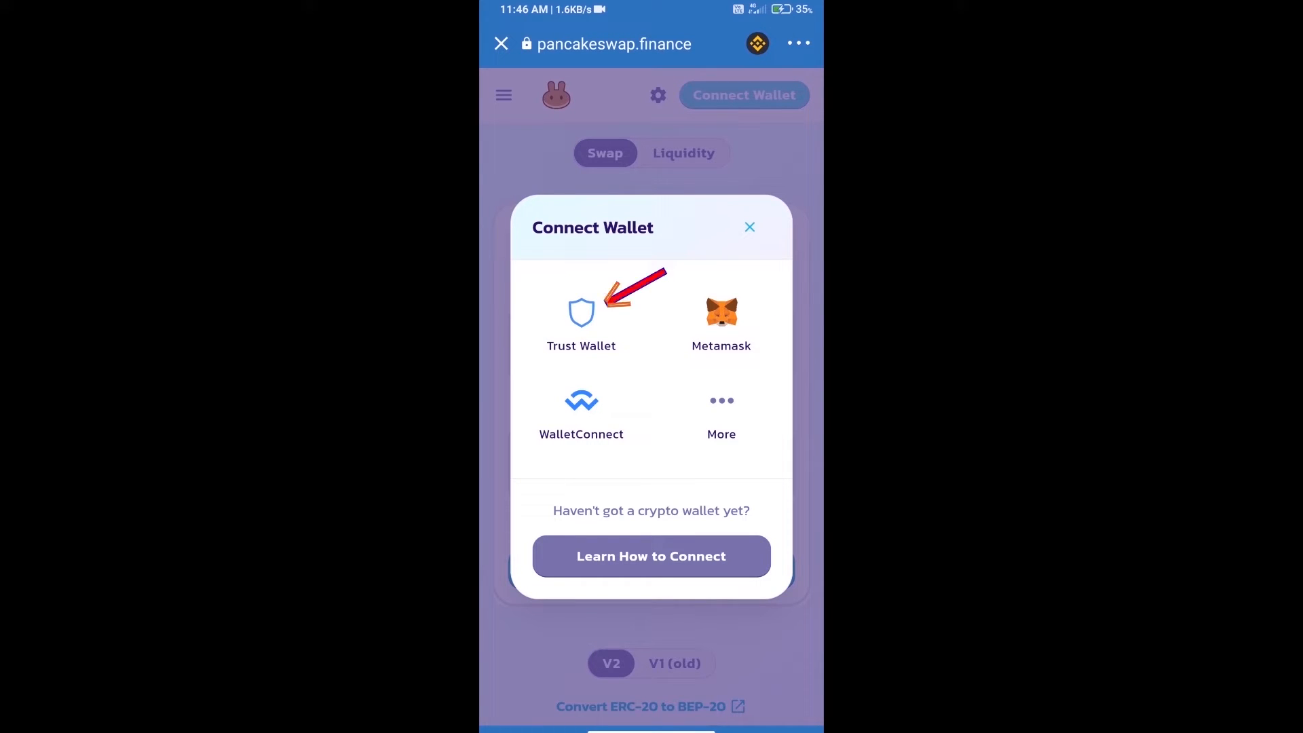
pyautogui.click(581, 316)
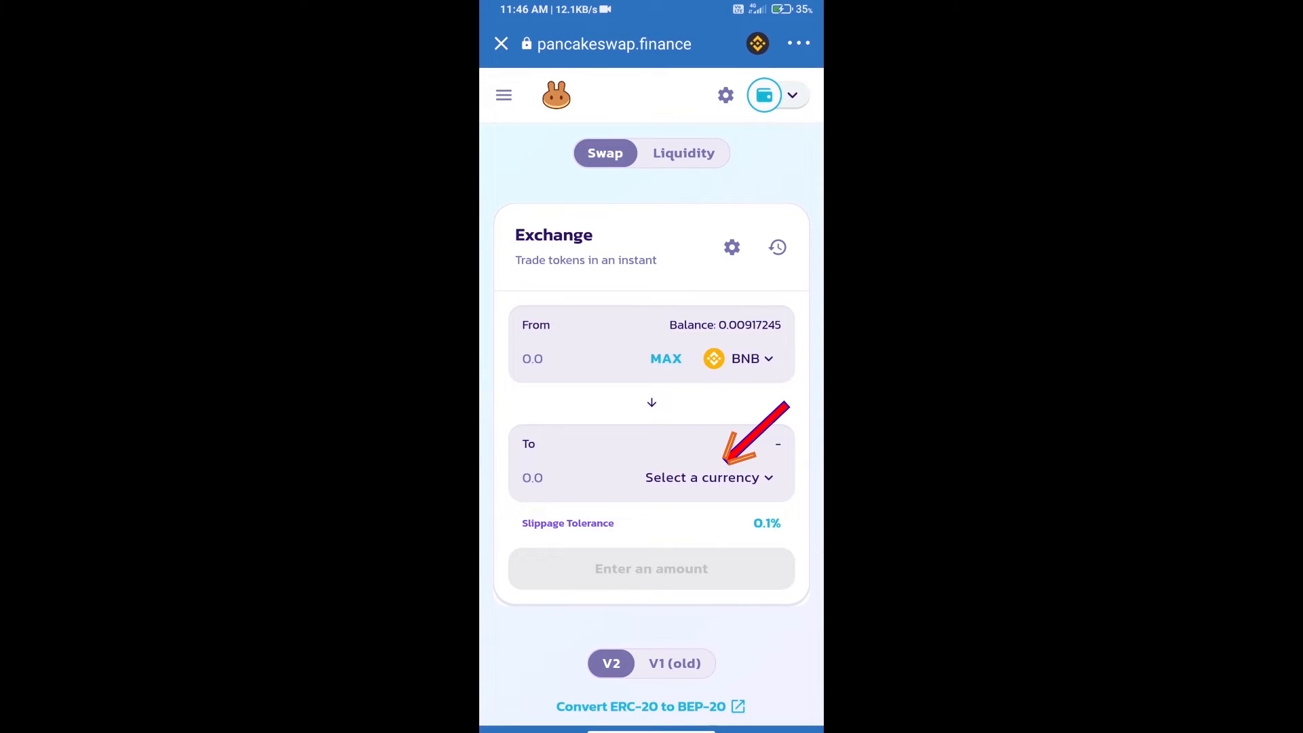
# Find SSB (Stream Smart Business) in the To token picker via its contract address.
pyautogui.click(700, 476)
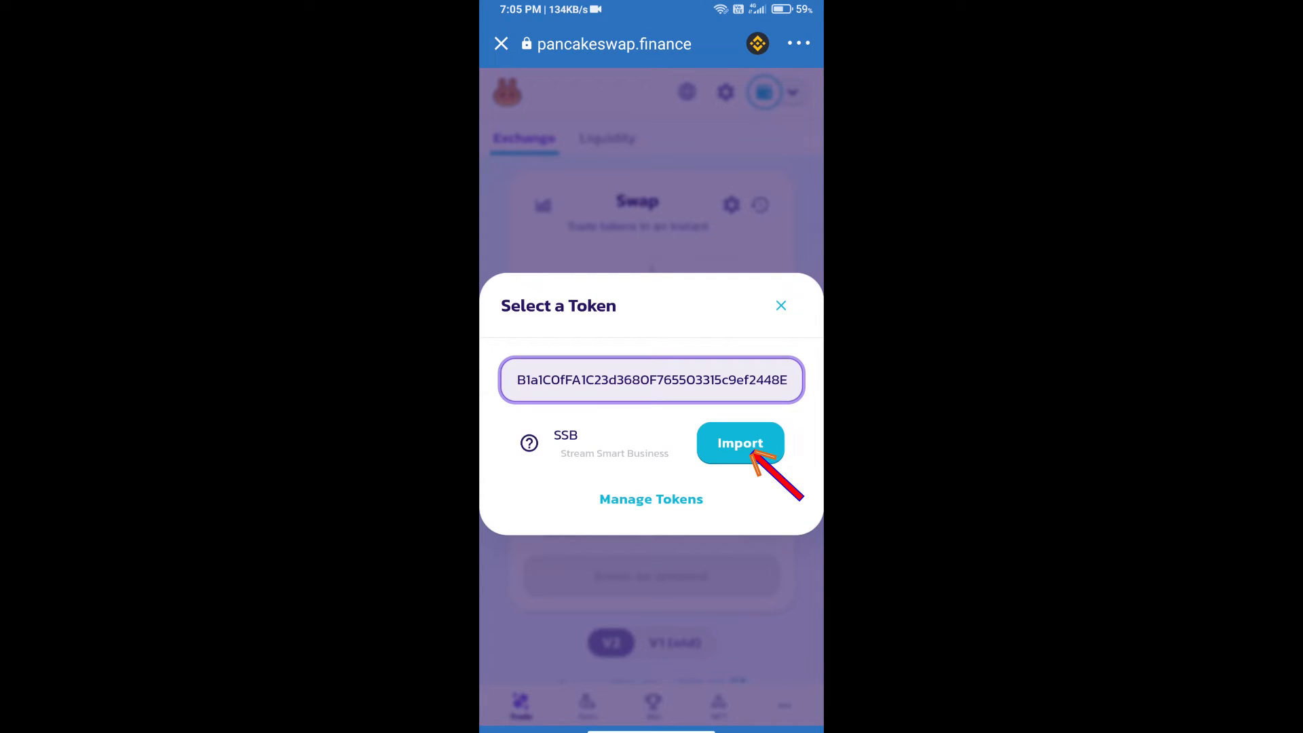
# Import Stream Smart Business (SSB), acknowledging the unknown-token risk warning.
pyautogui.click(739, 442)
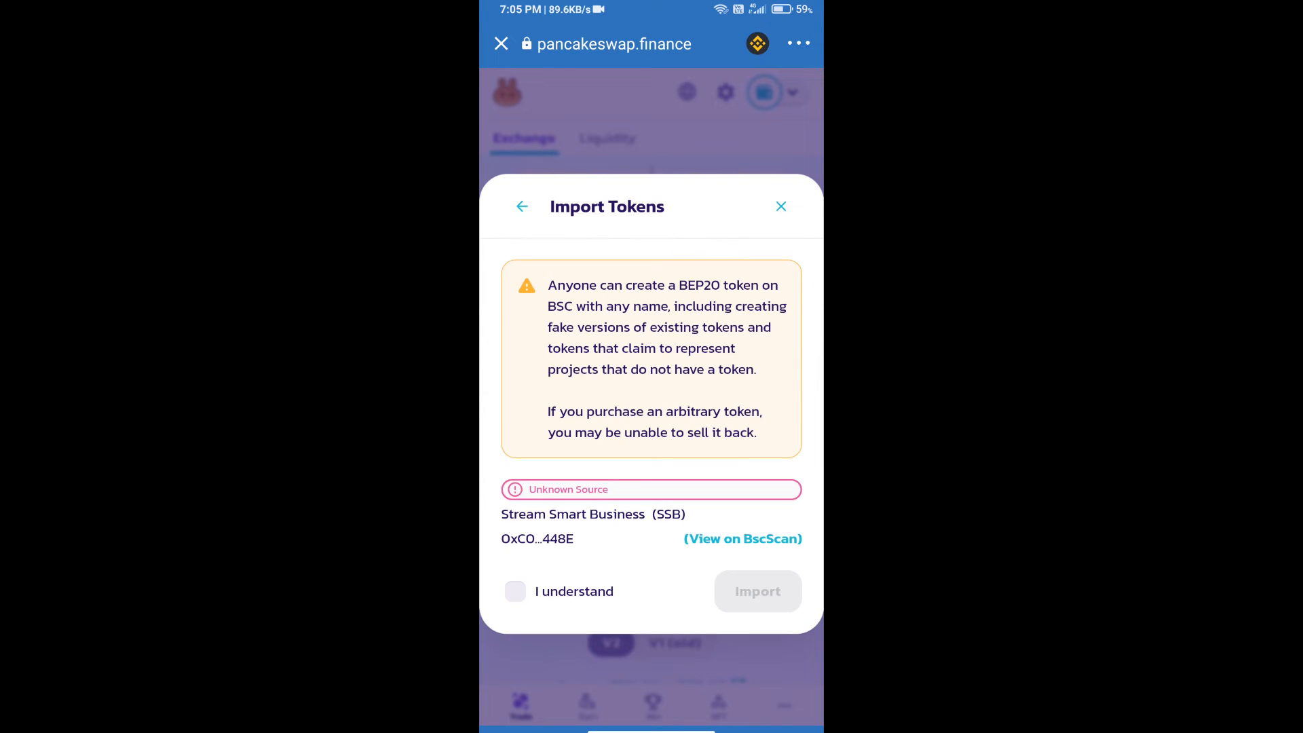
pyautogui.click(516, 590)
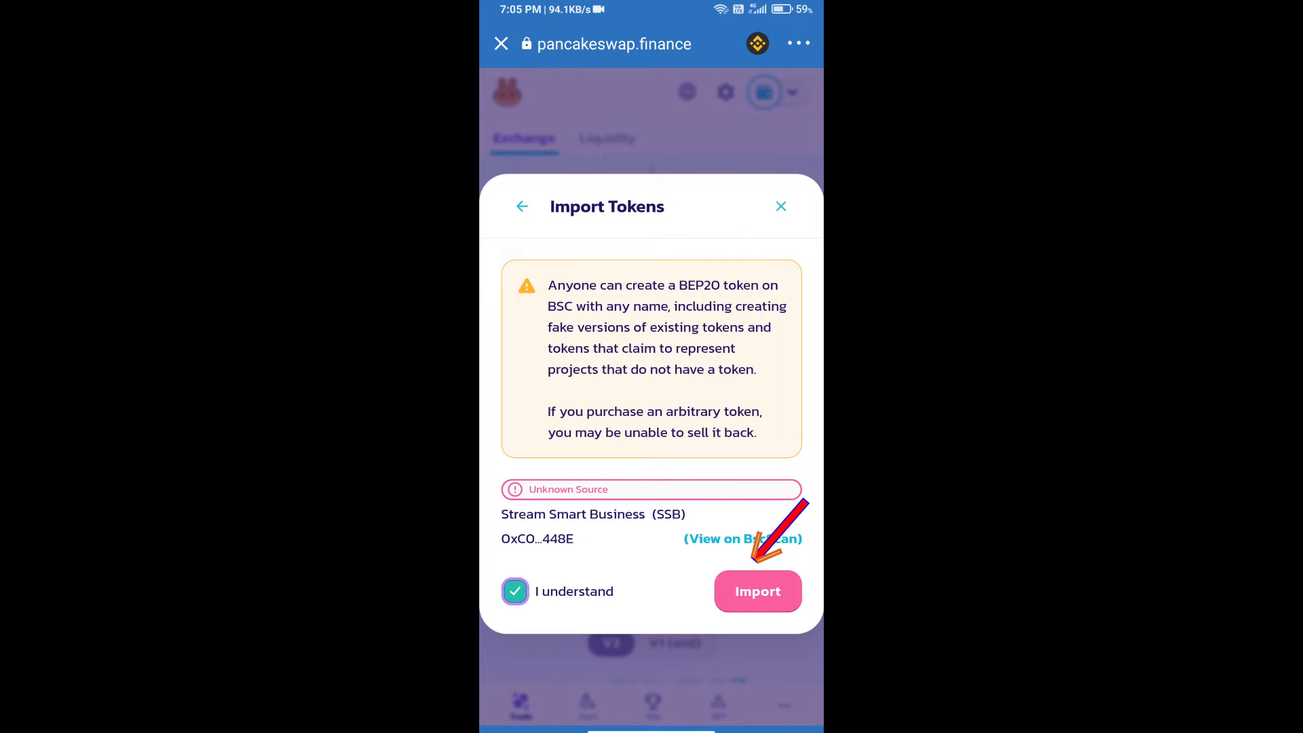
pyautogui.click(757, 590)
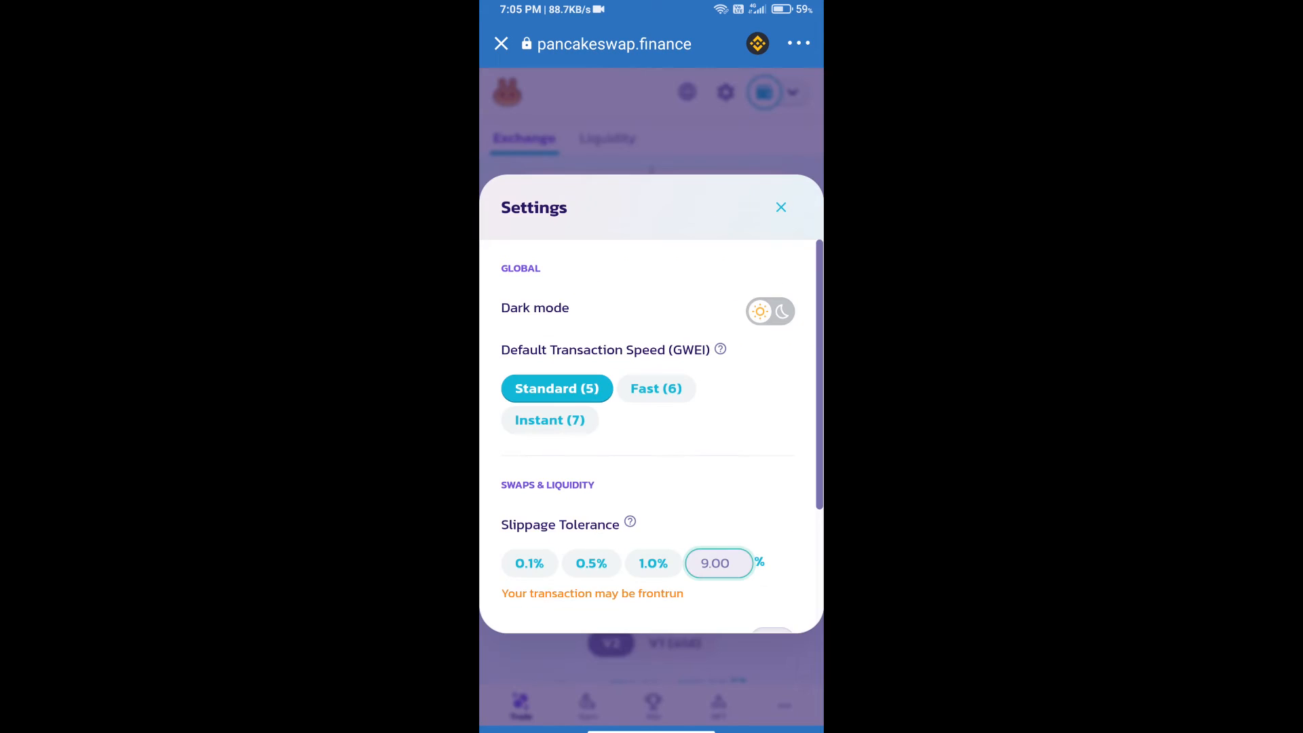
# Set slippage tolerance to 1% and return to the BNB-to-SSB swap form.
pyautogui.click(715, 562)
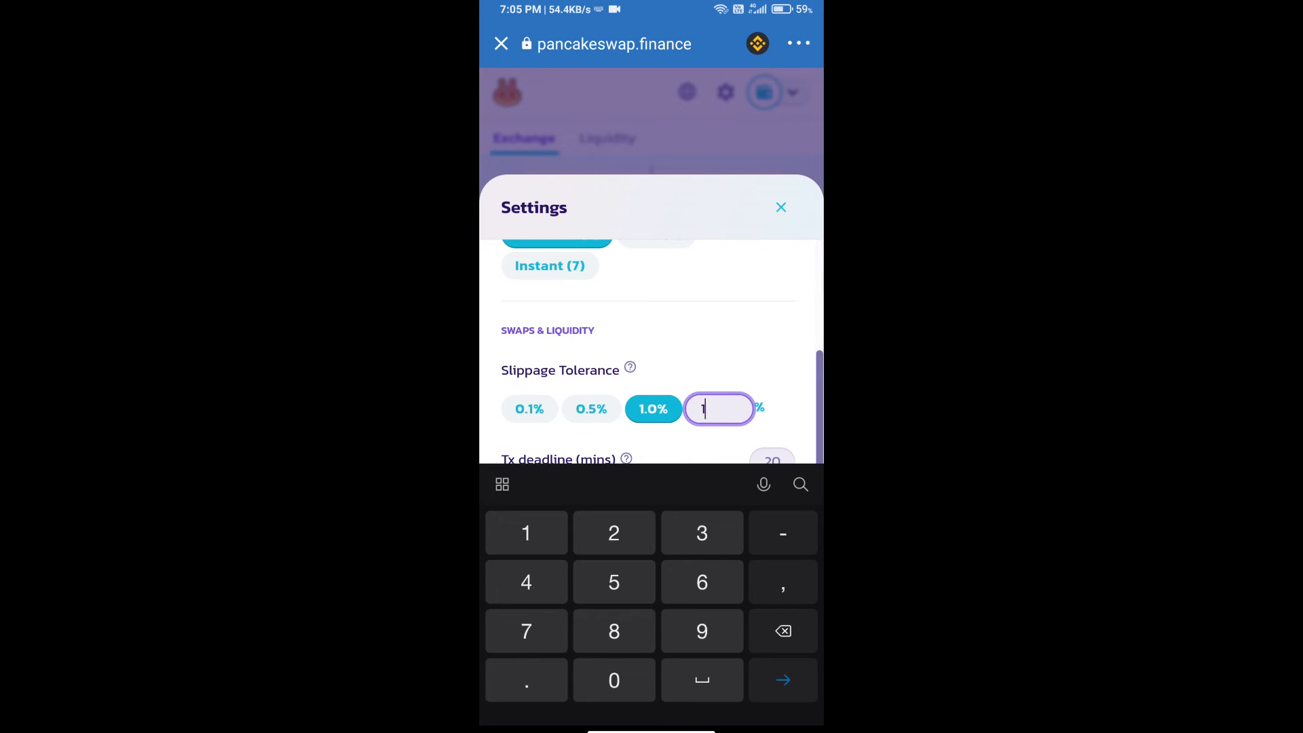
pyautogui.write('1')
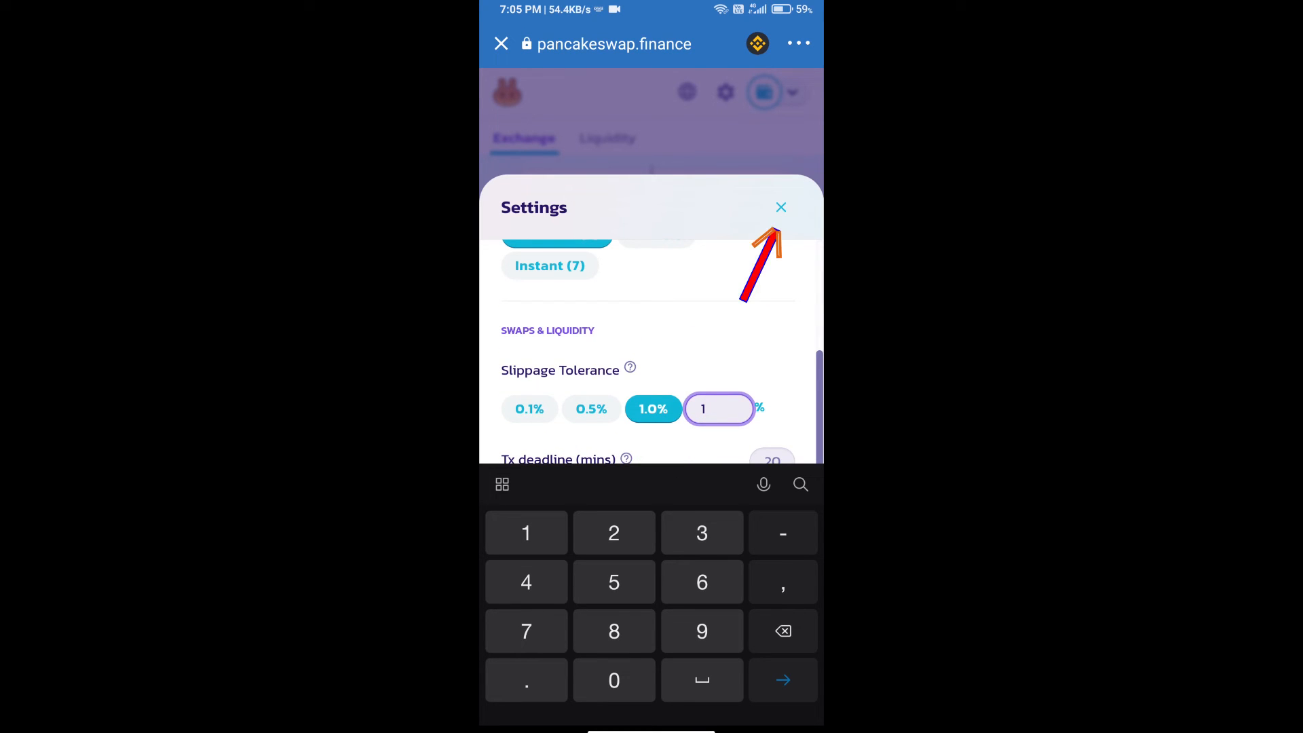
pyautogui.click(780, 206)
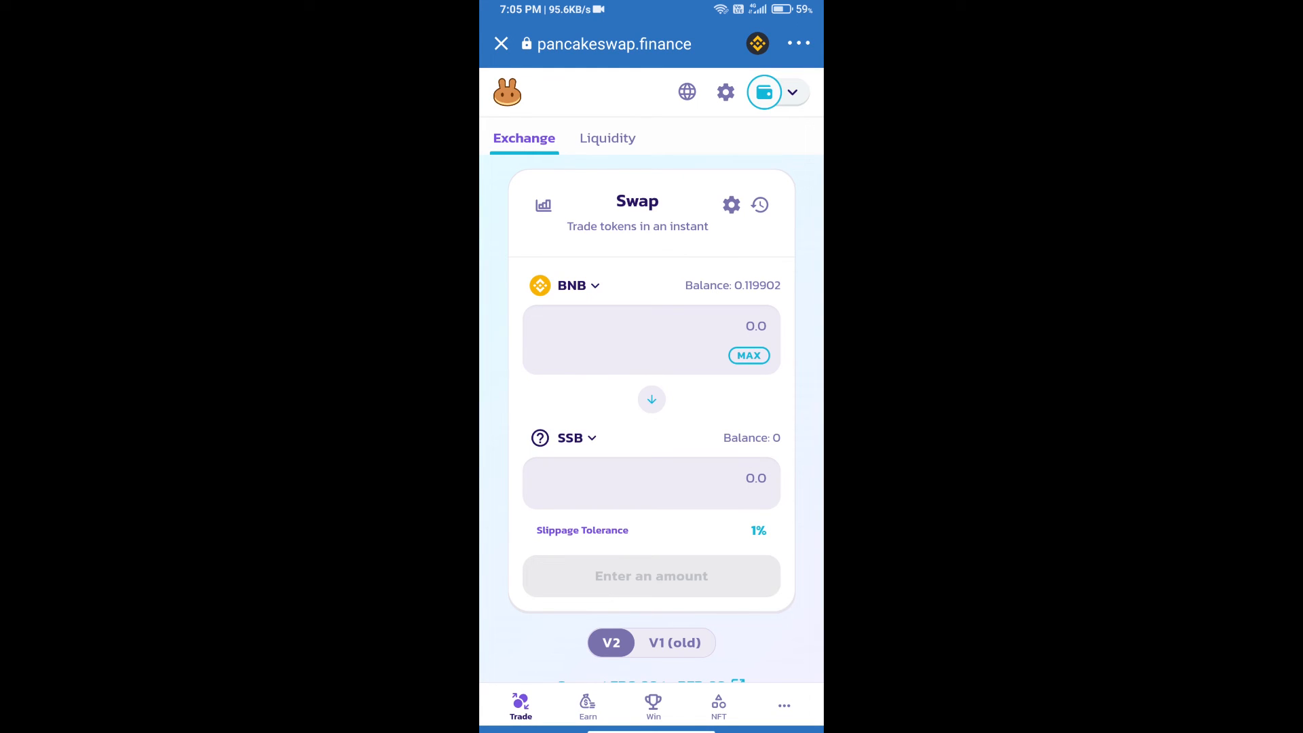
# Confirm swapping about 0.000215552 BNB for 10 SSB, awaiting wallet approval.
pyautogui.click(652, 326)
pyautogui.write('10')
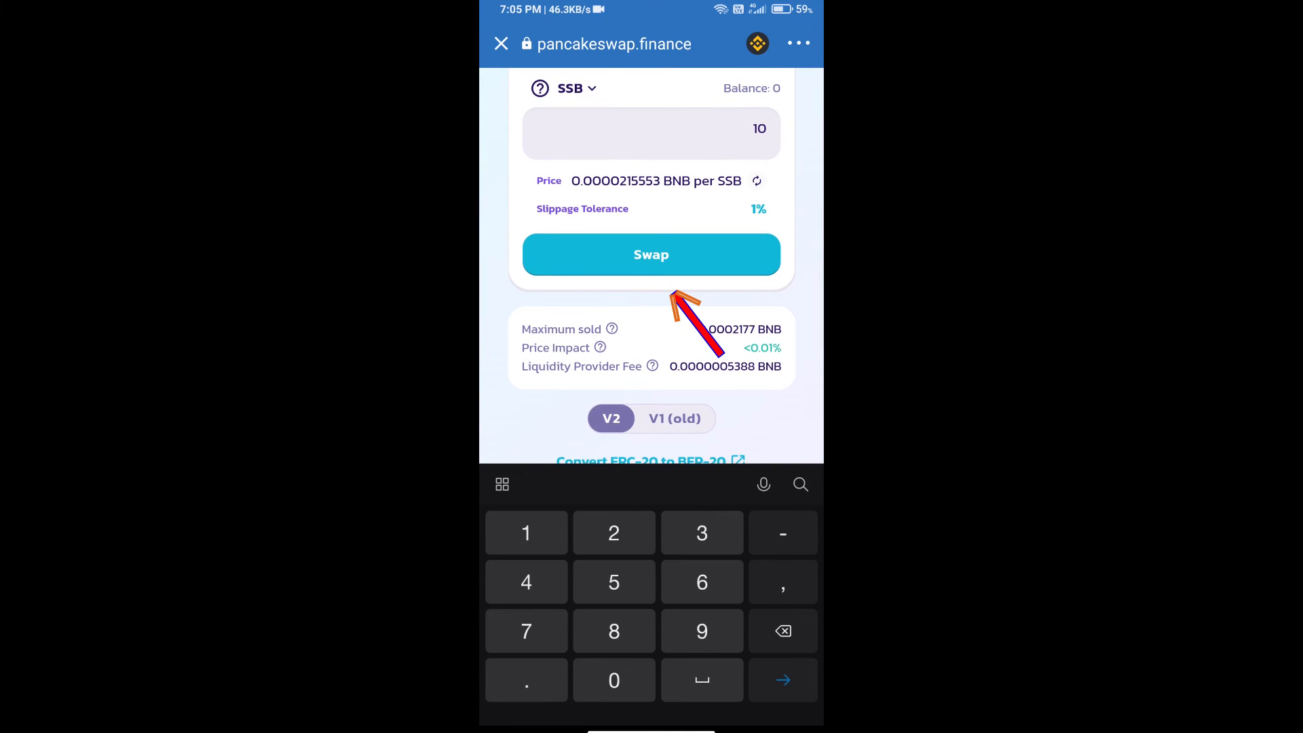
pyautogui.click(650, 254)
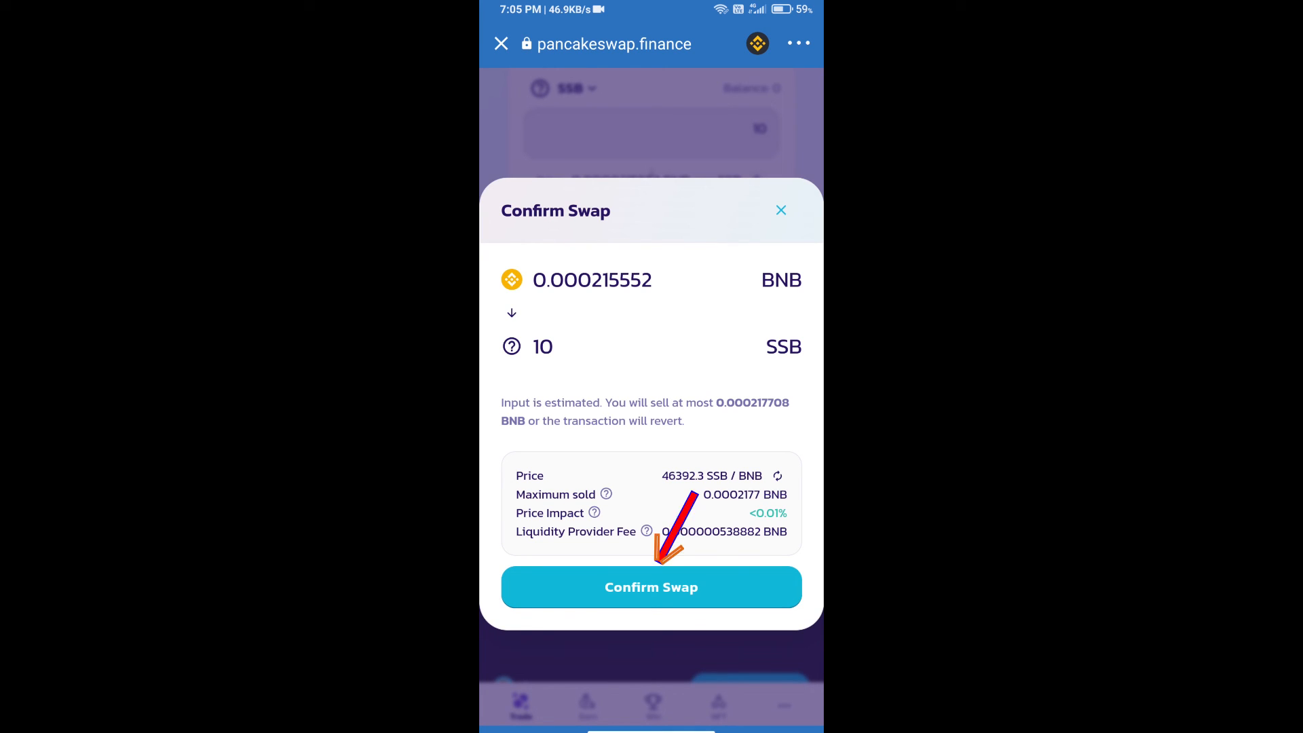
pyautogui.click(650, 587)
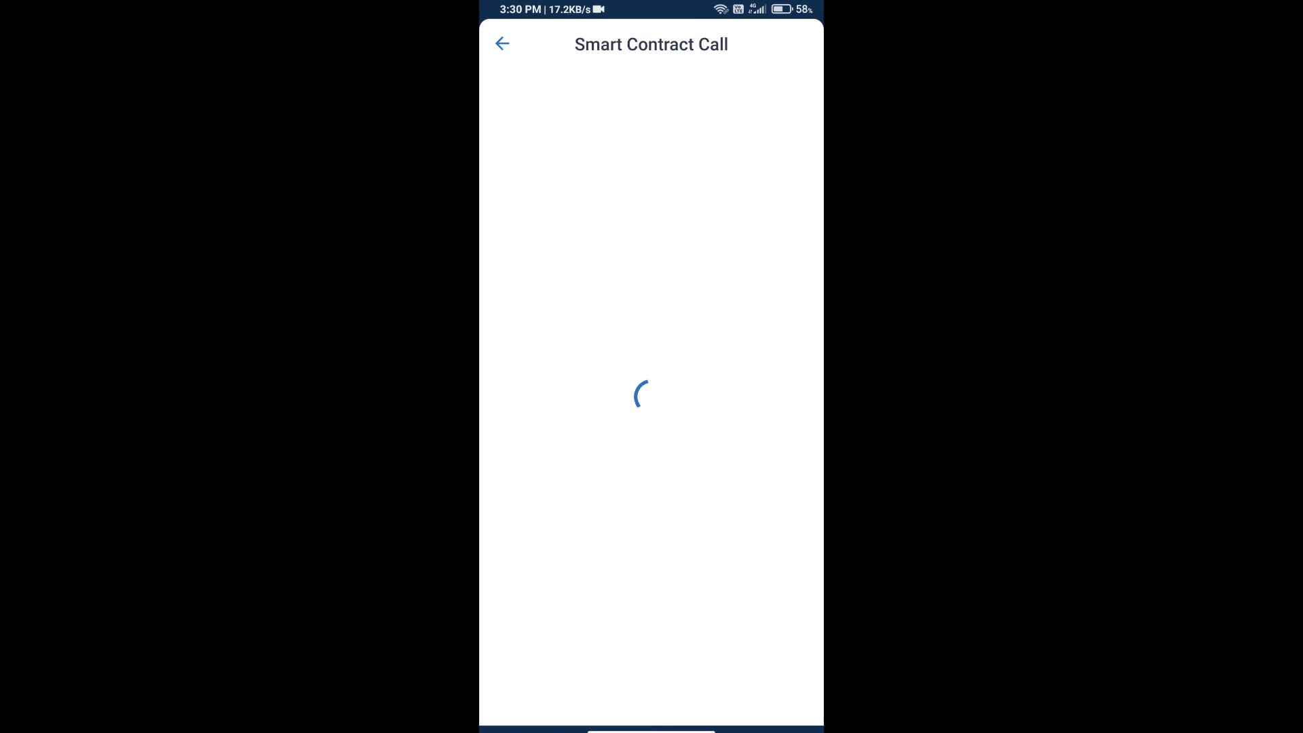